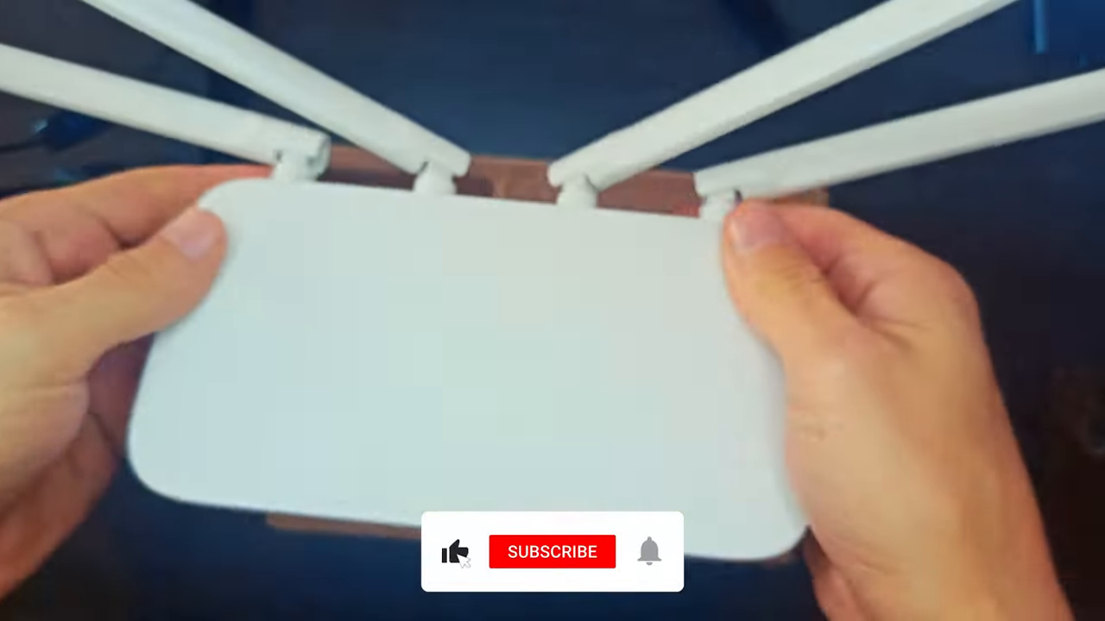
pyautogui.click(552, 551)
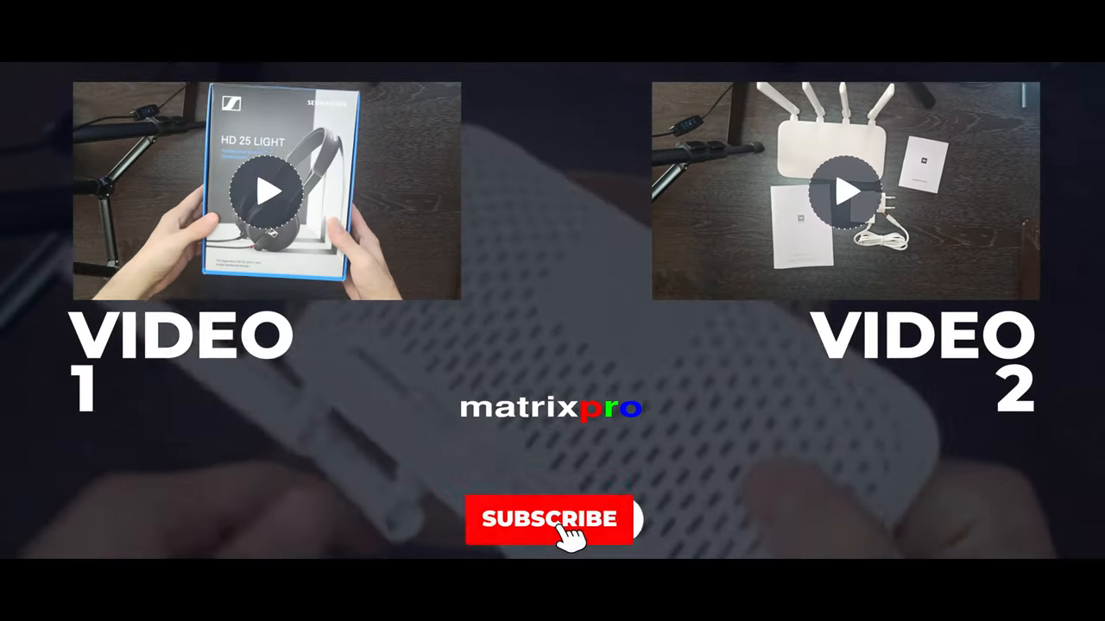
pyautogui.click(550, 519)
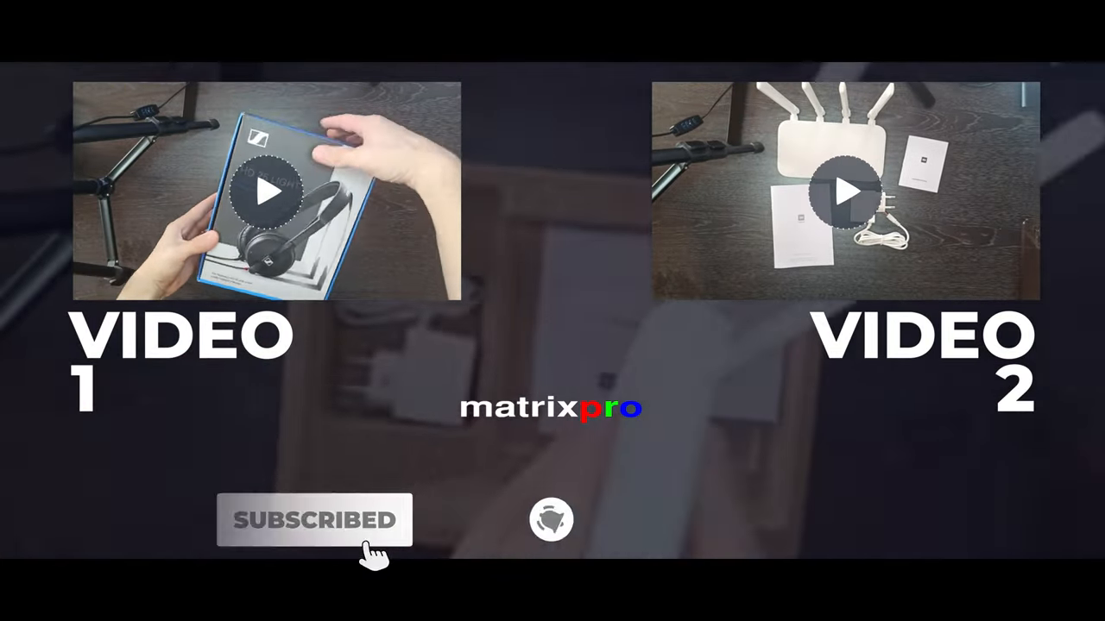